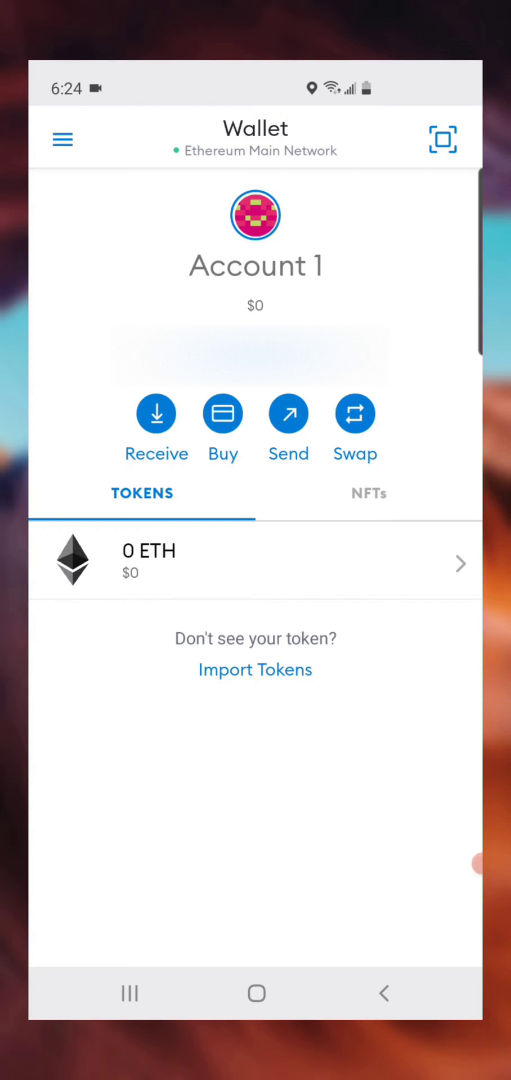
- Check the network list, then reach the Networks page through the main menu's Settings
left_click(254, 150)
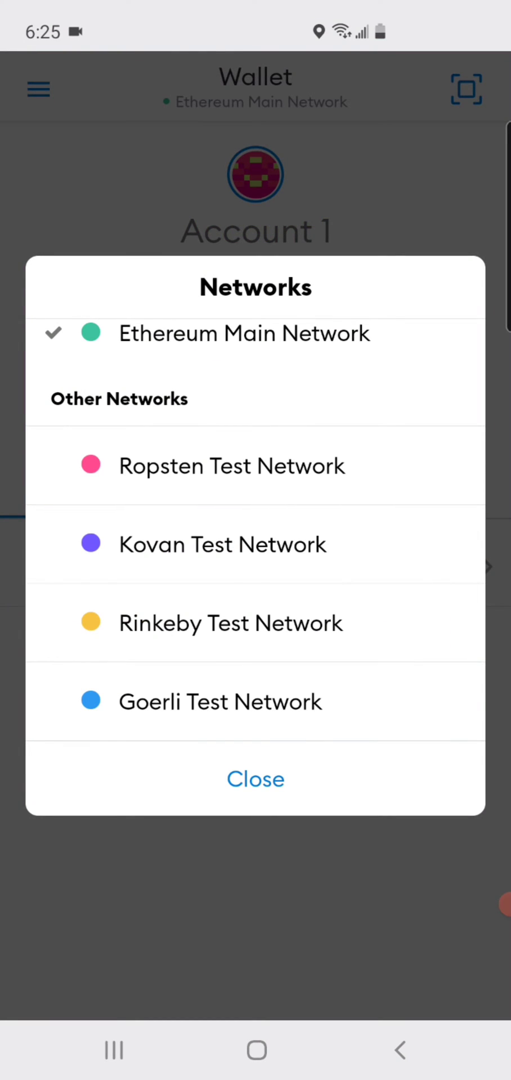
left_click(255, 778)
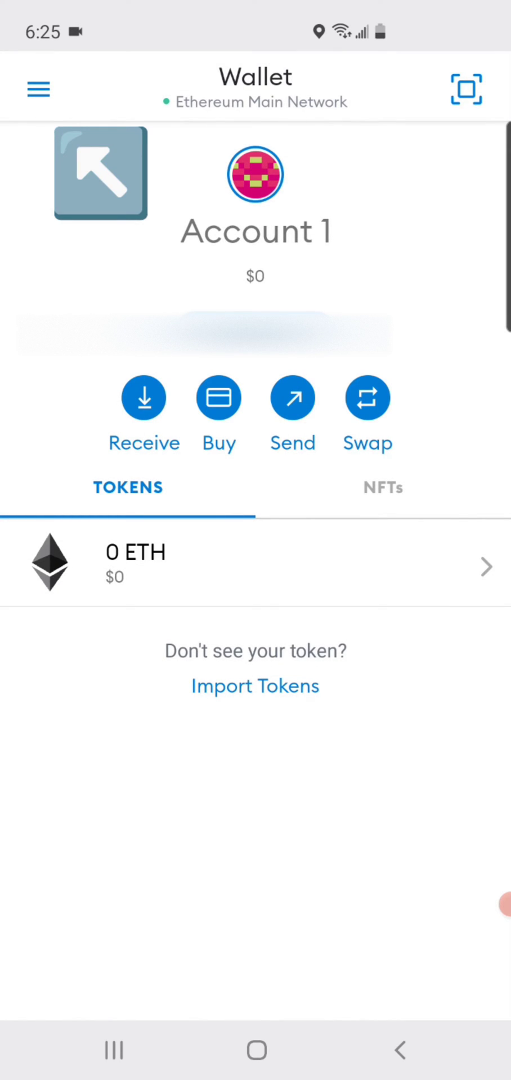
left_click(37, 88)
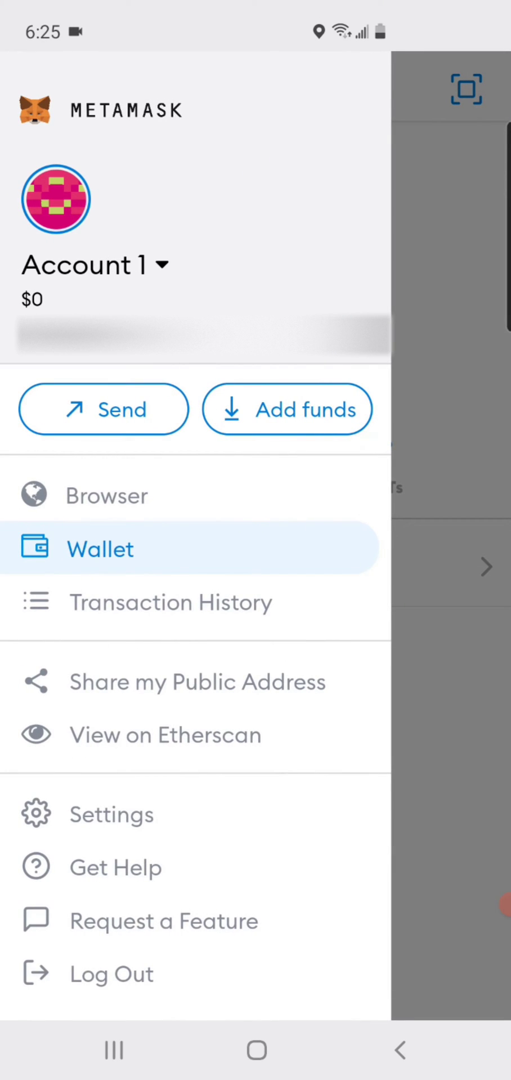
left_click(115, 813)
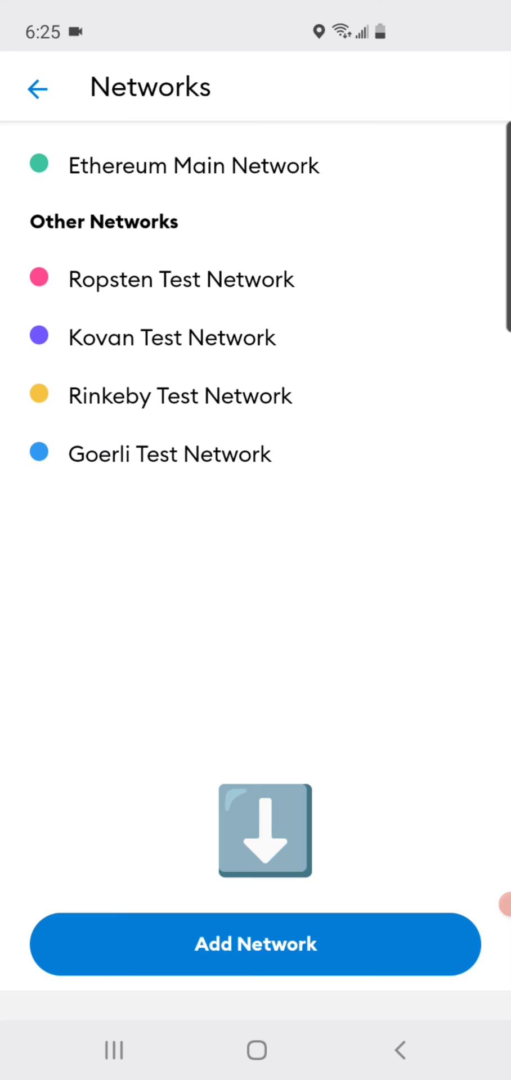
- Add a custom network named Smart Chain with RPC bsc-dataseed.binance.org and chain ID 56
left_click(255, 944)
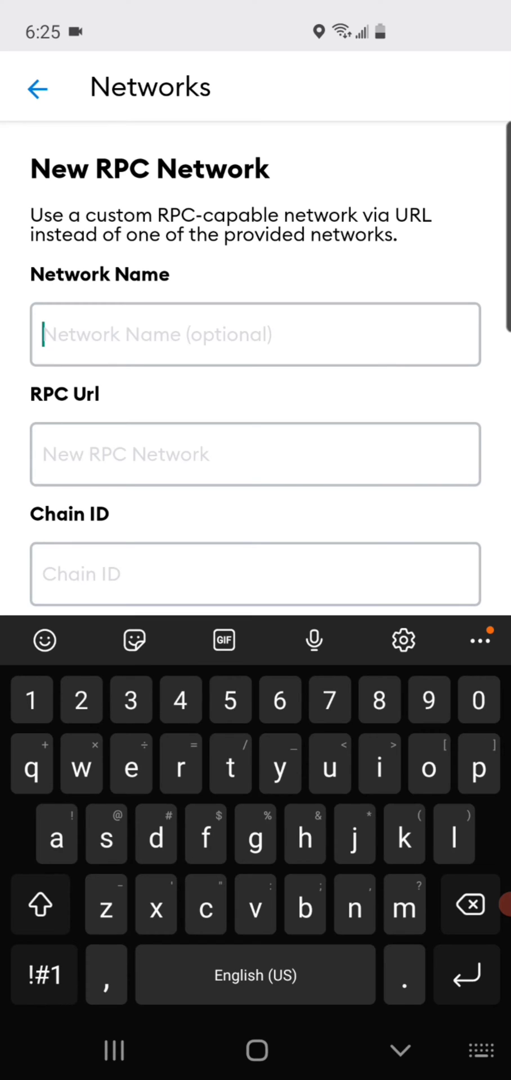
type("Smart Chain")
left_click(255, 455)
type("https://bsc-d")
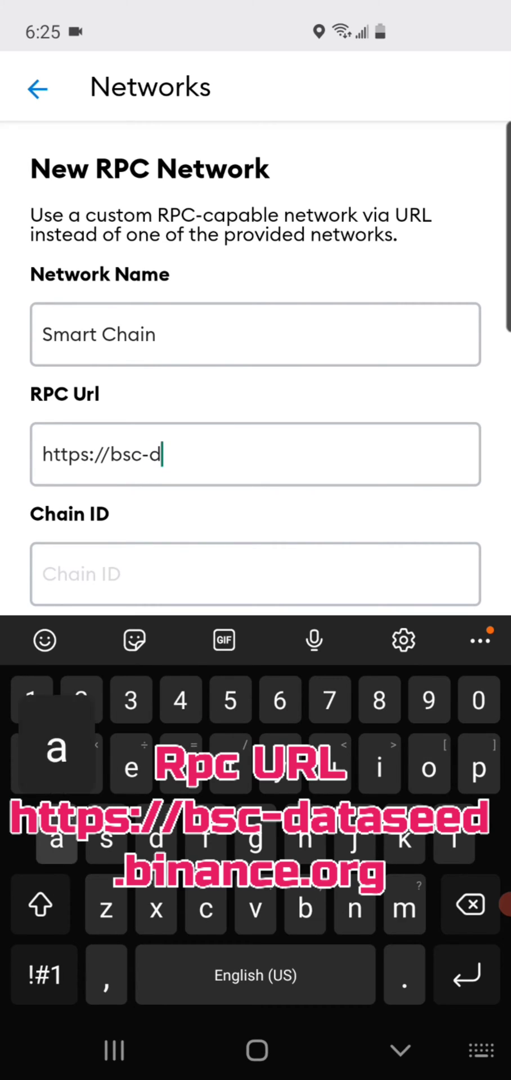
type("ataseed")
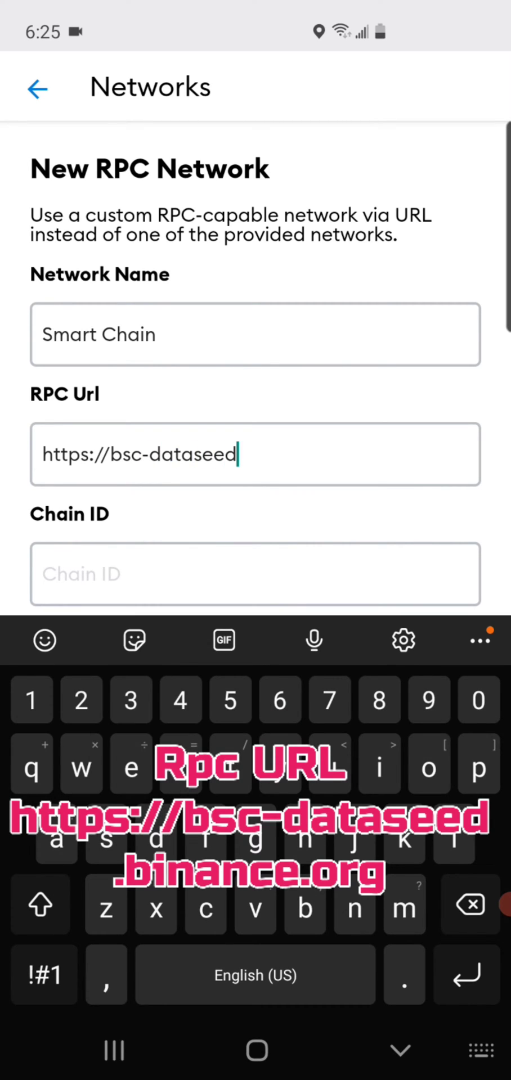
type(".b")
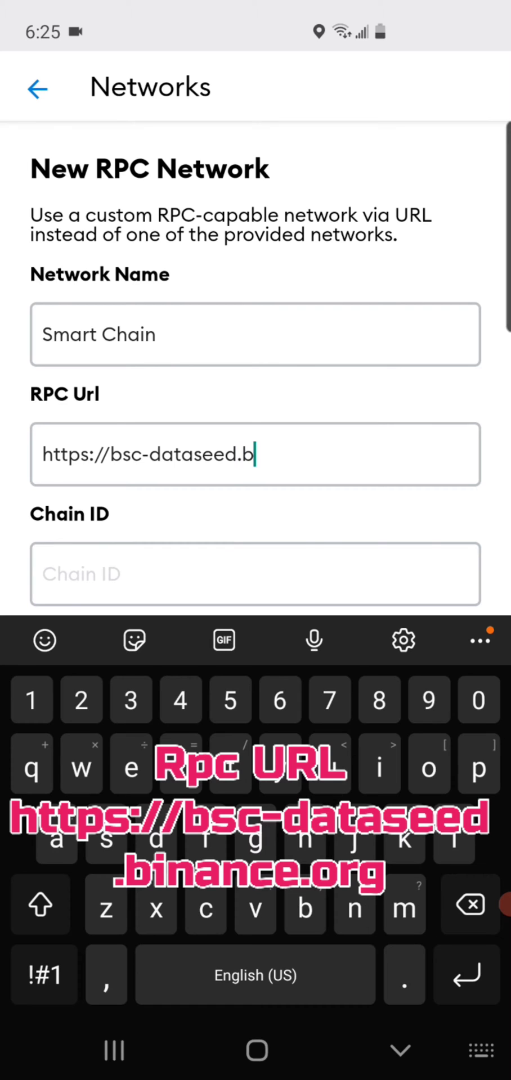
type("inanxe")
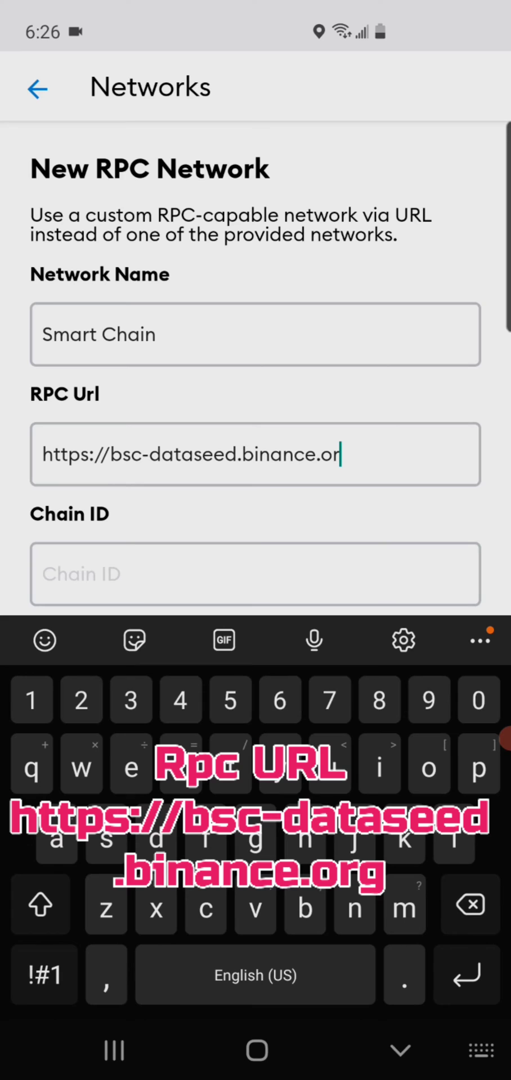
type("g")
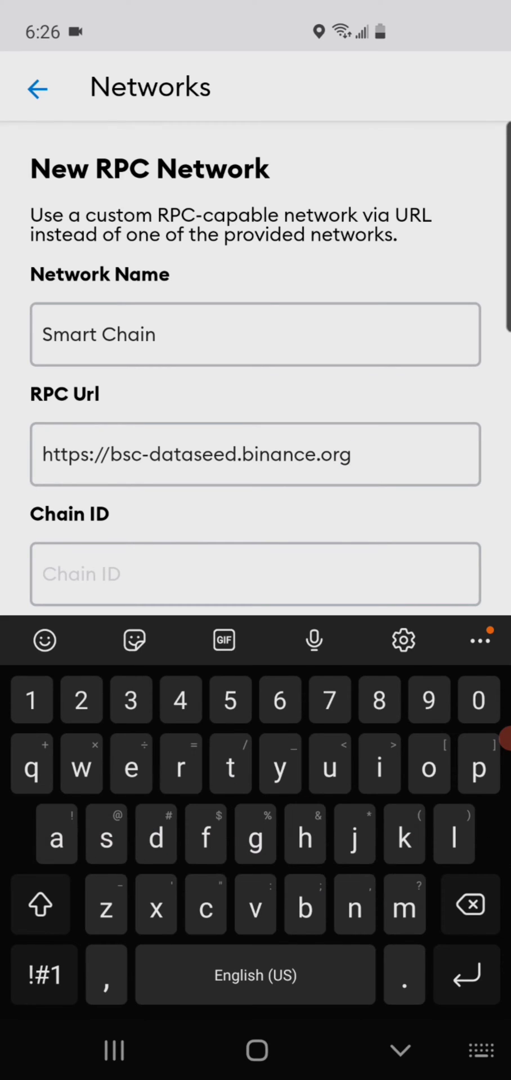
type("56")
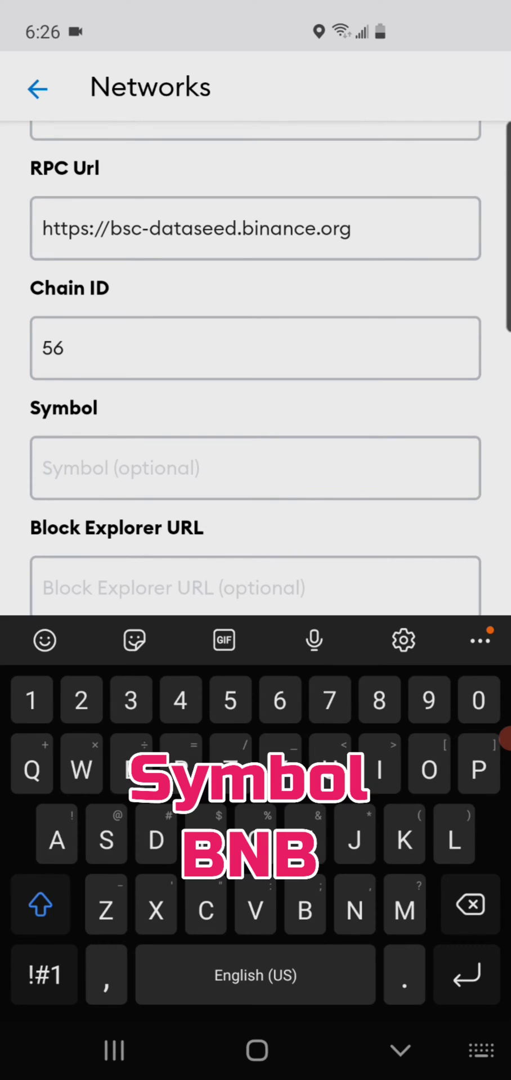
type("BNB")
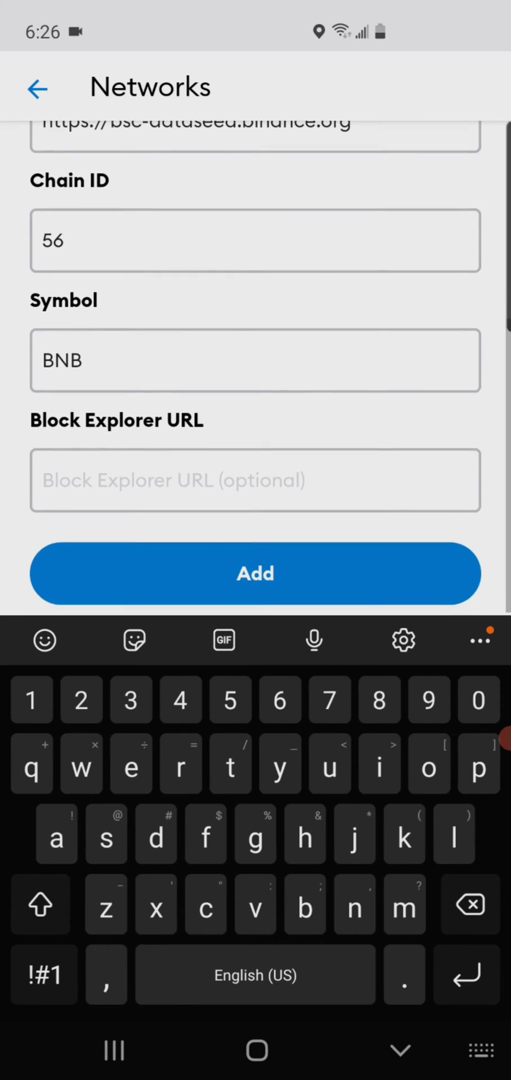
left_click(255, 479)
type("htt")
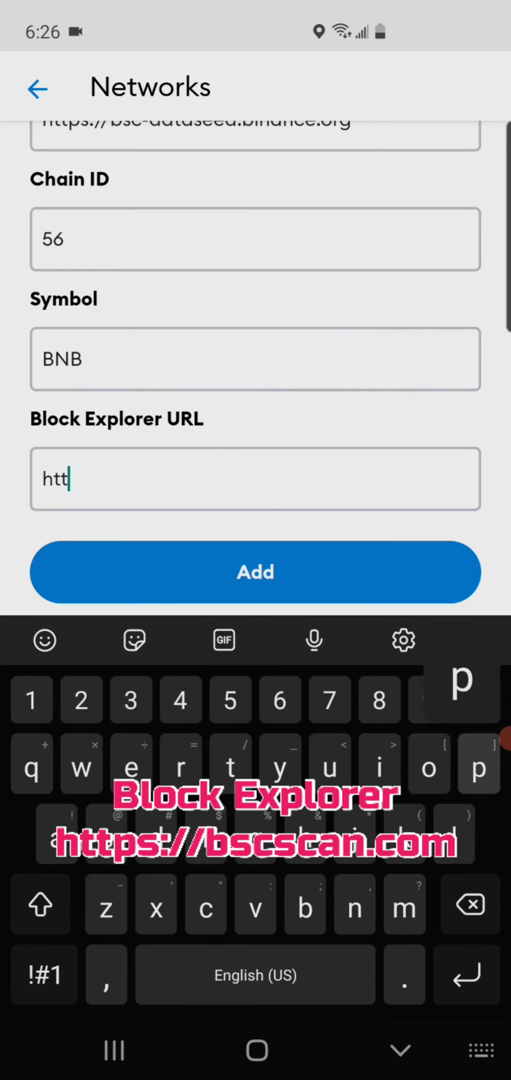
type("ps:")
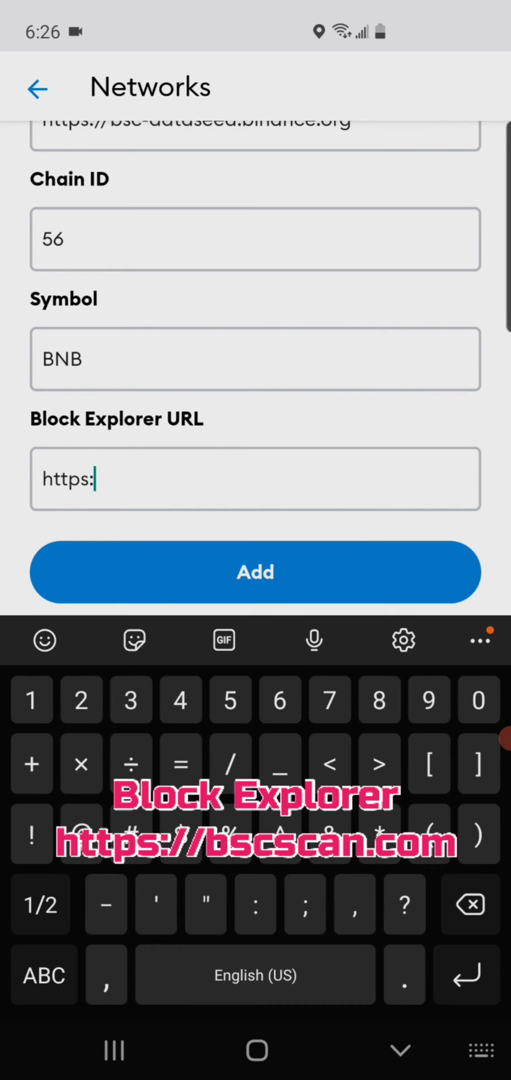
type("//")
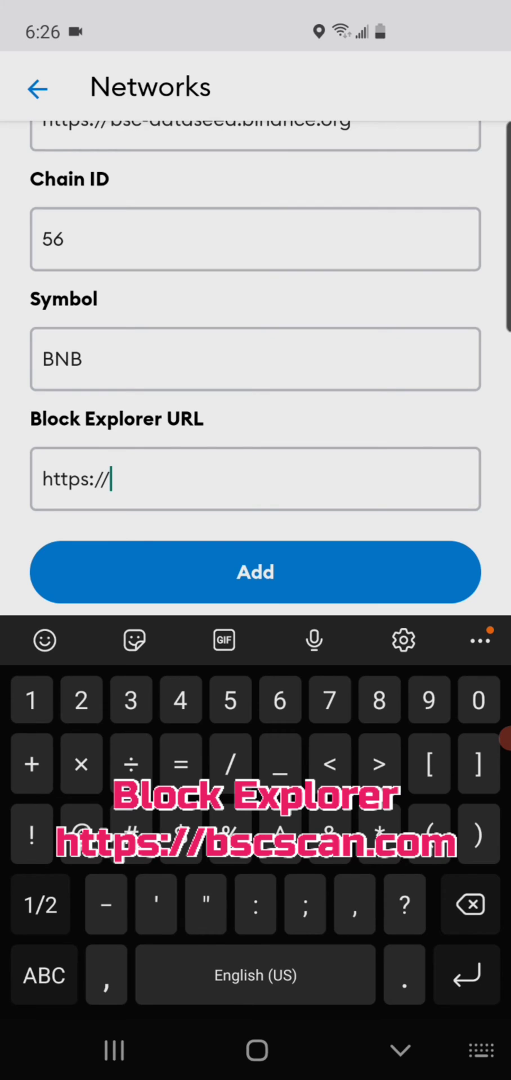
type("bscscan.cp")
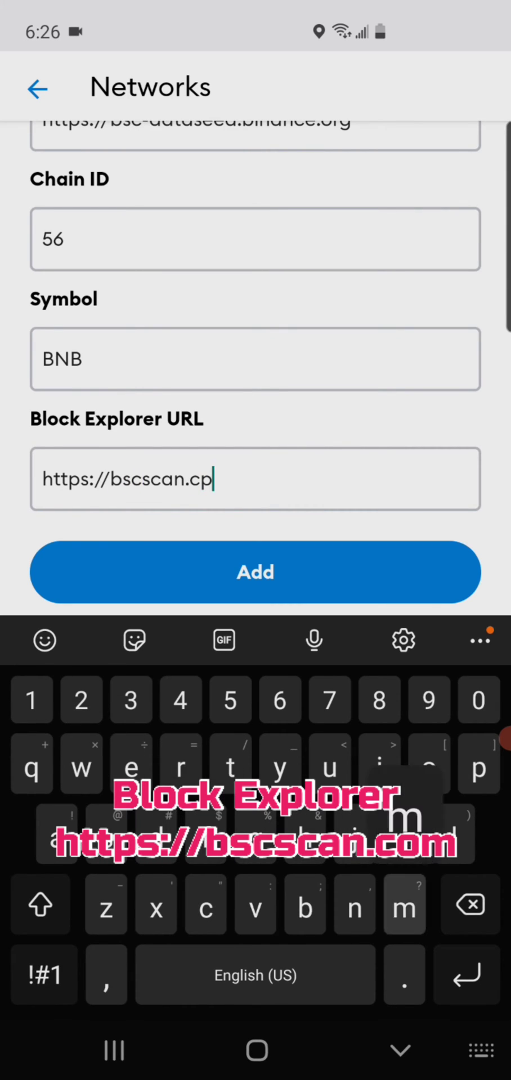
key("Backspace")
type("om")
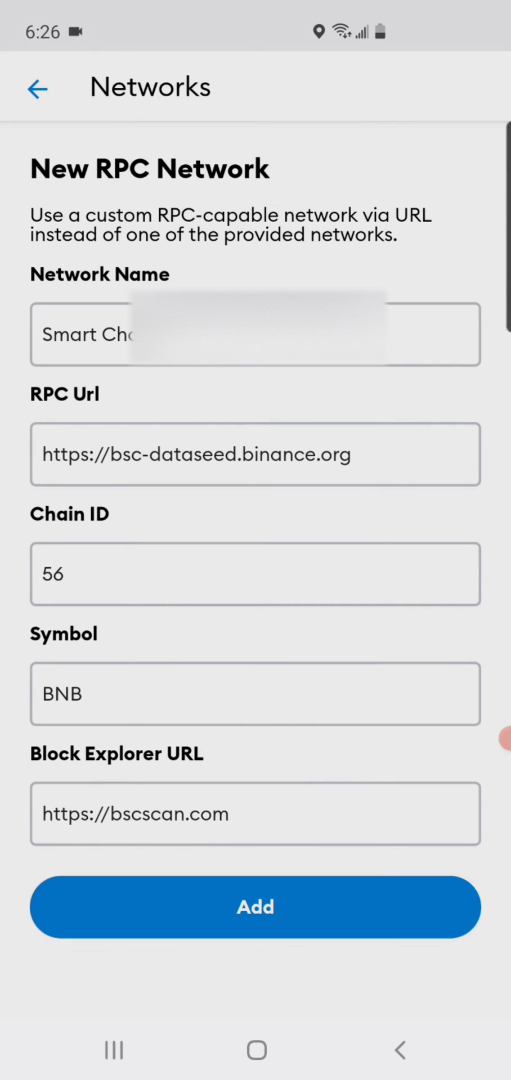
- Save Smart Chain as the active network so the wallet shows 1.9023 BNB
left_click(254, 907)
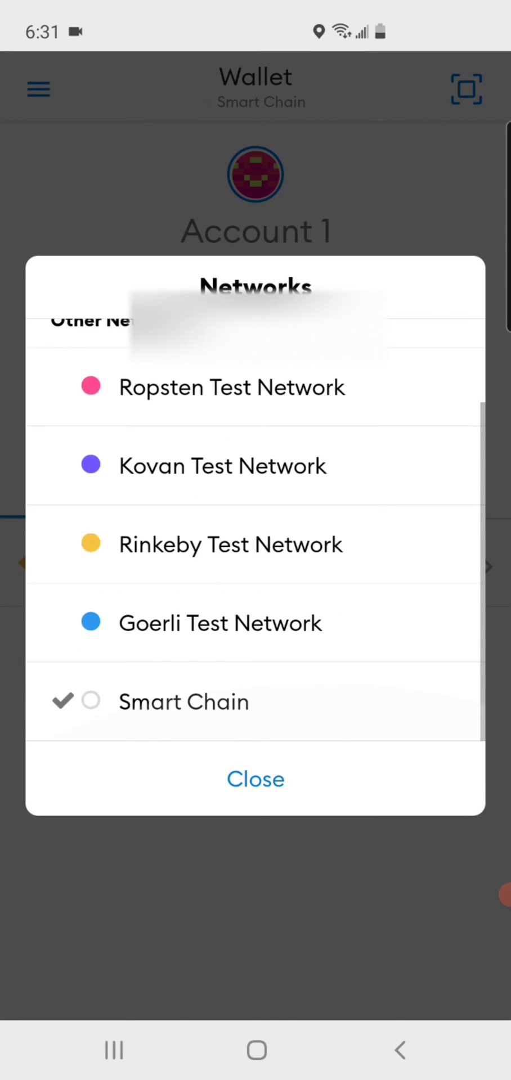
left_click(256, 778)
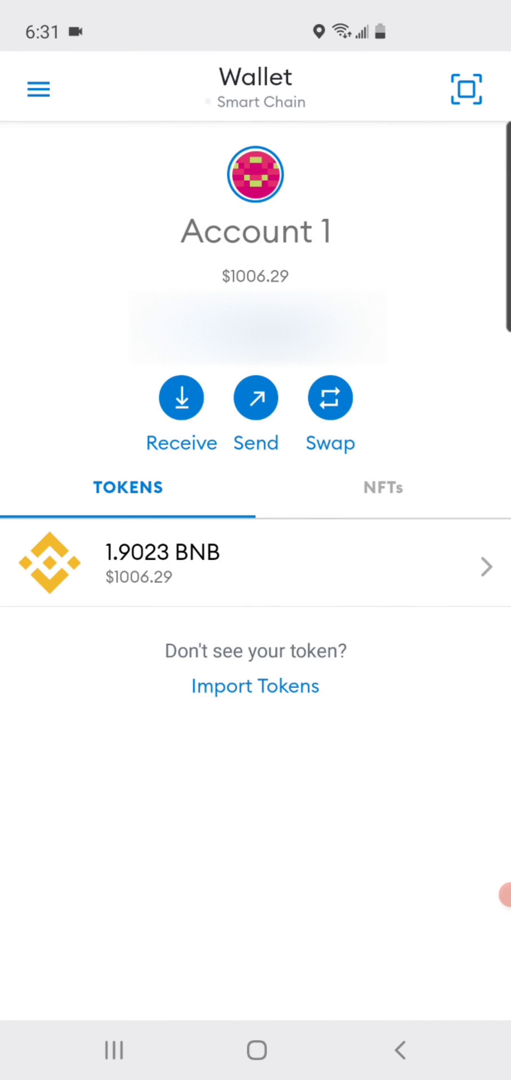